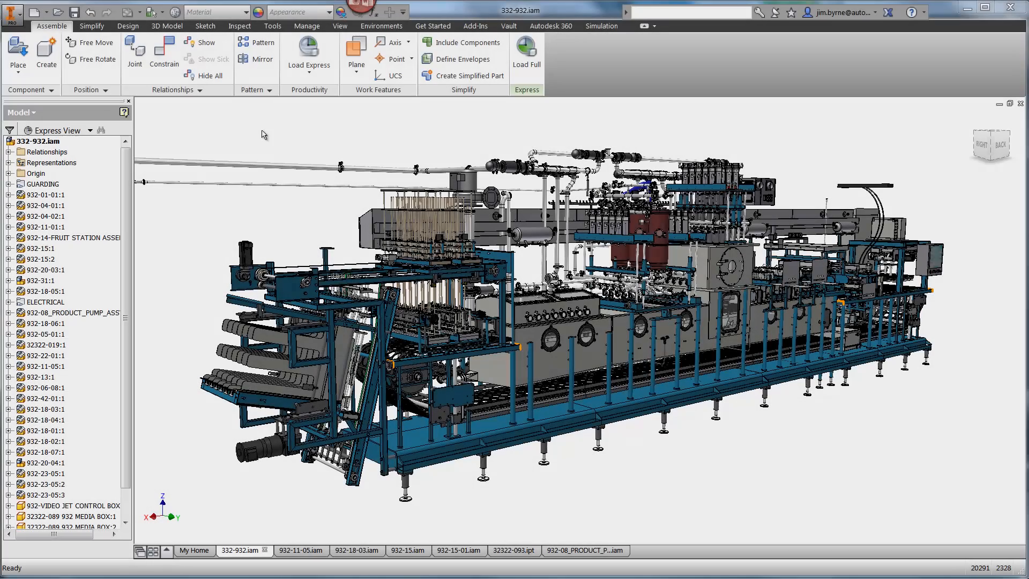
Display the saved Lid Foil view from the browser's Views folder
left_click(550, 26)
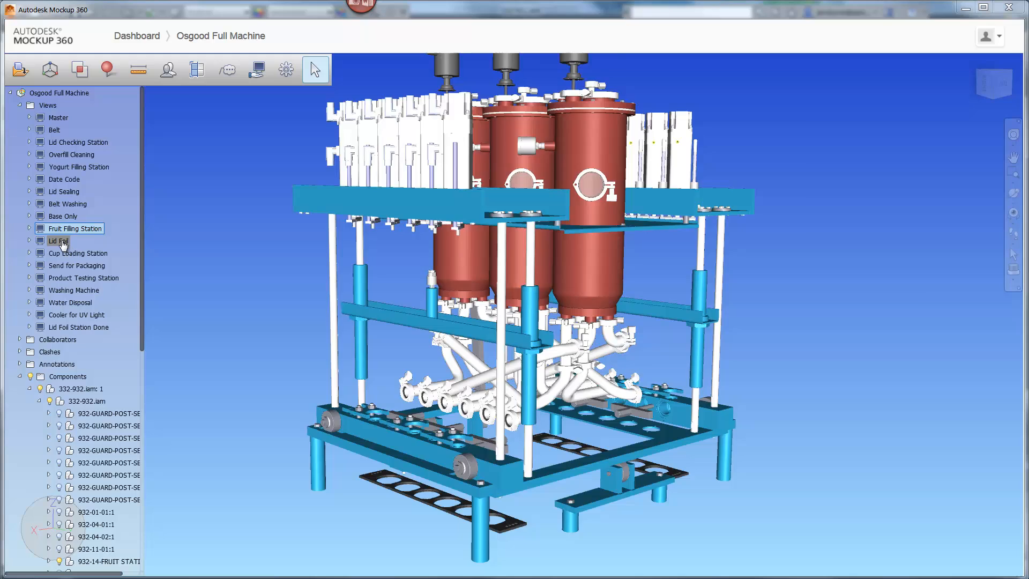
left_click(63, 241)
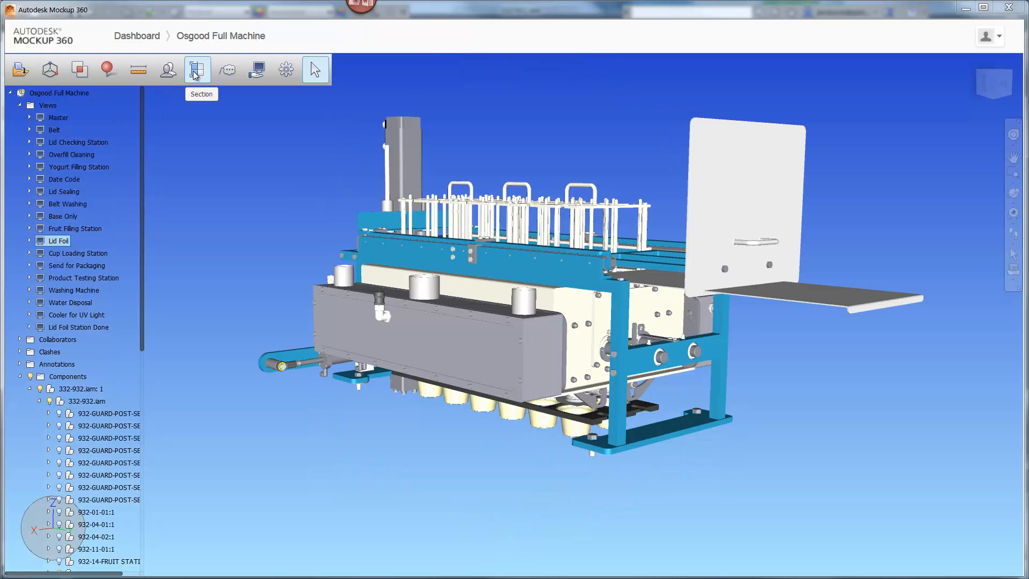
Add a section plane and push it into the Lid Foil station to expose its interior rings
left_click(197, 70)
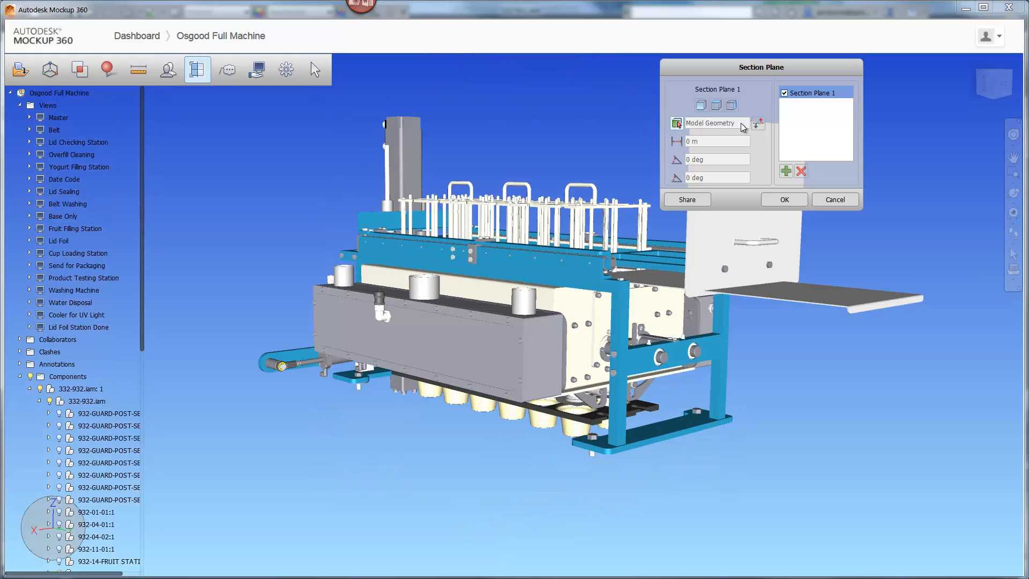
left_click_drag(778, 230, 748, 231)
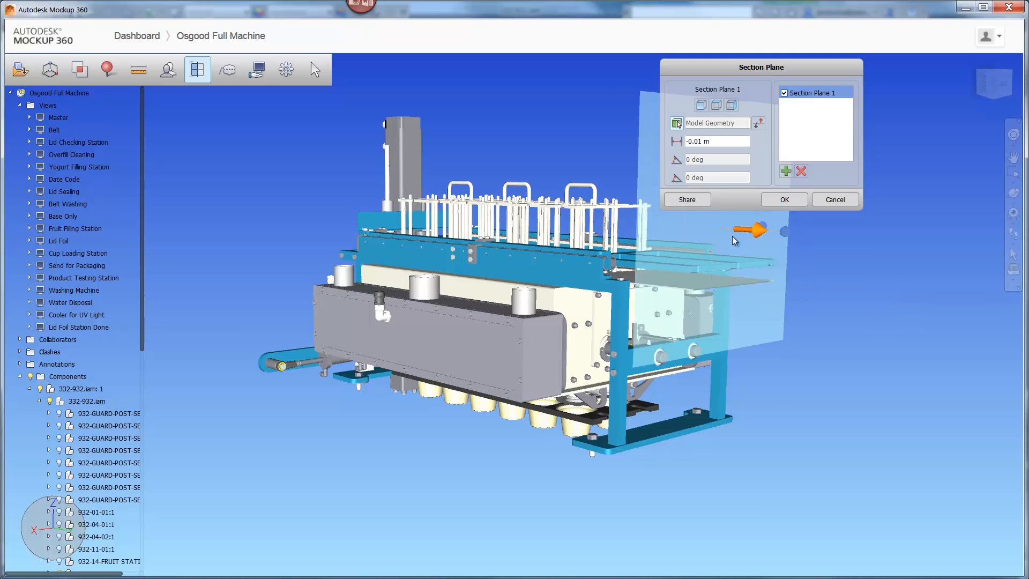
left_click_drag(755, 228, 645, 223)
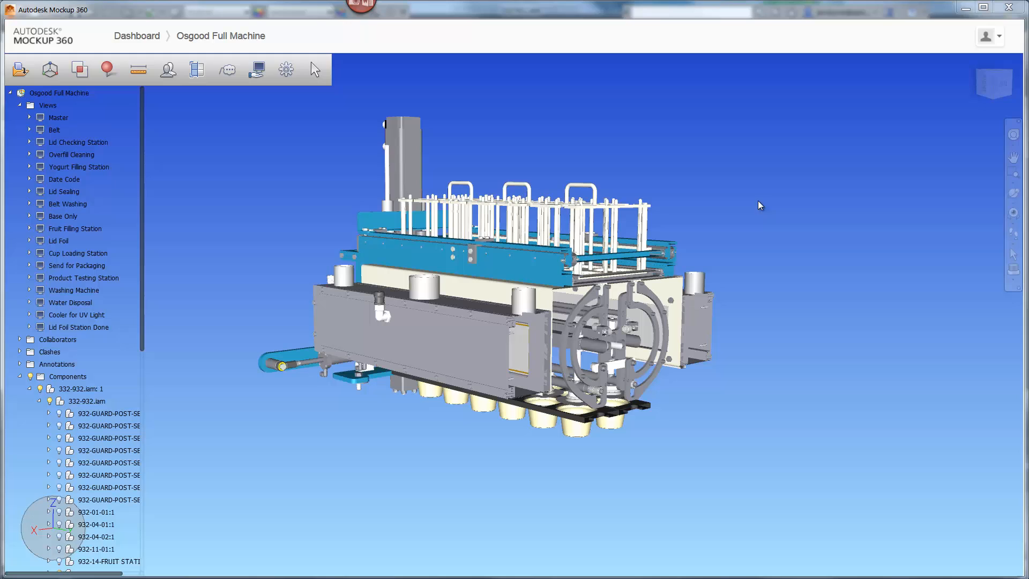
Add a red 'Pause over the UV light' text note, then share the view as 'Lid Foil Station'
left_click(226, 70)
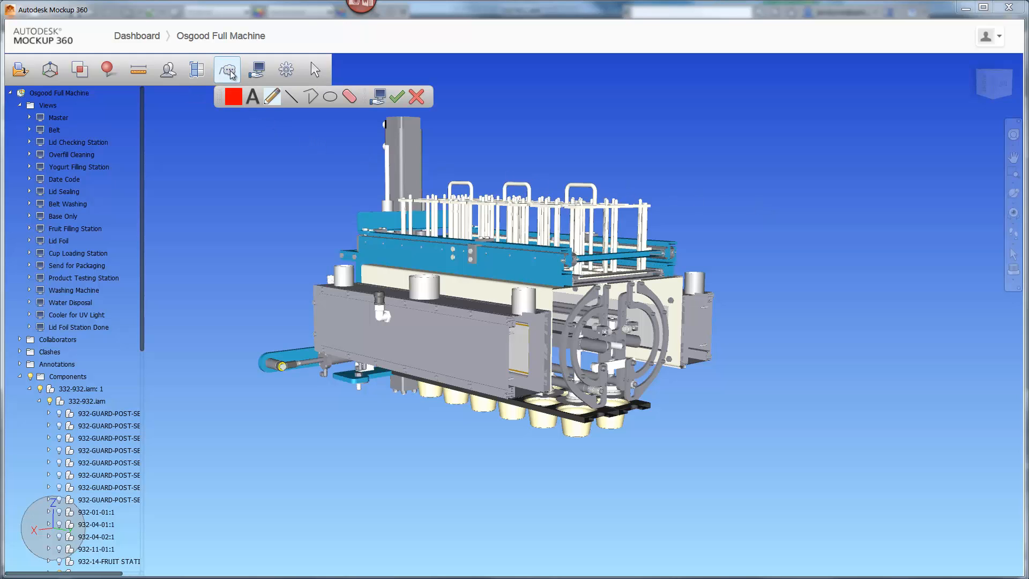
left_click(233, 96)
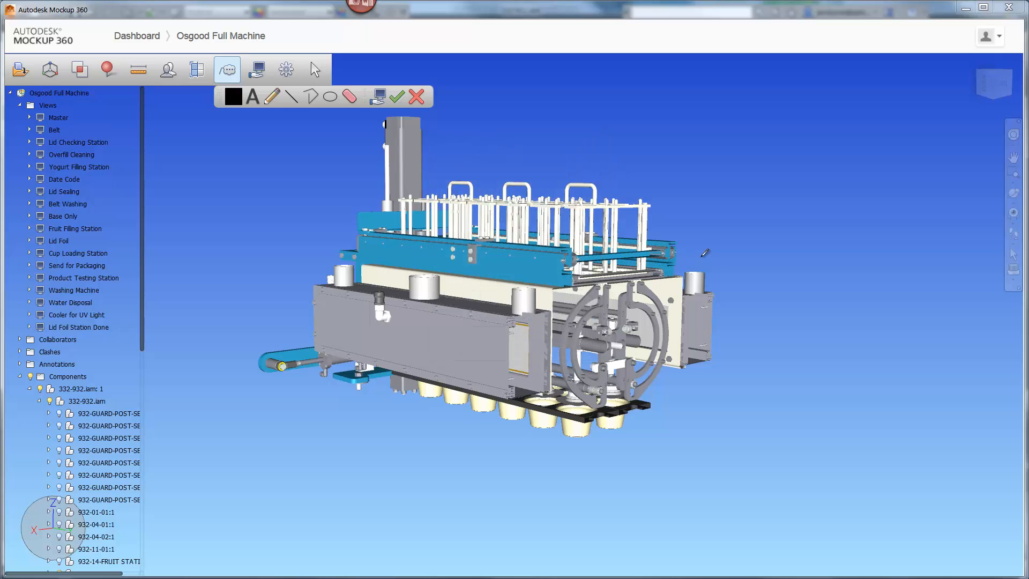
type("Pause ove")
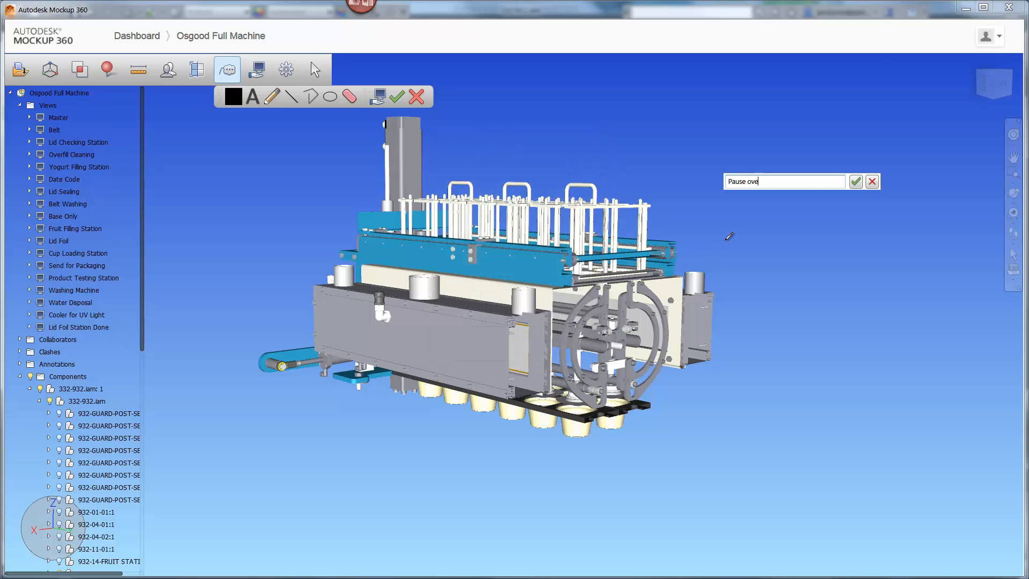
left_click(855, 181)
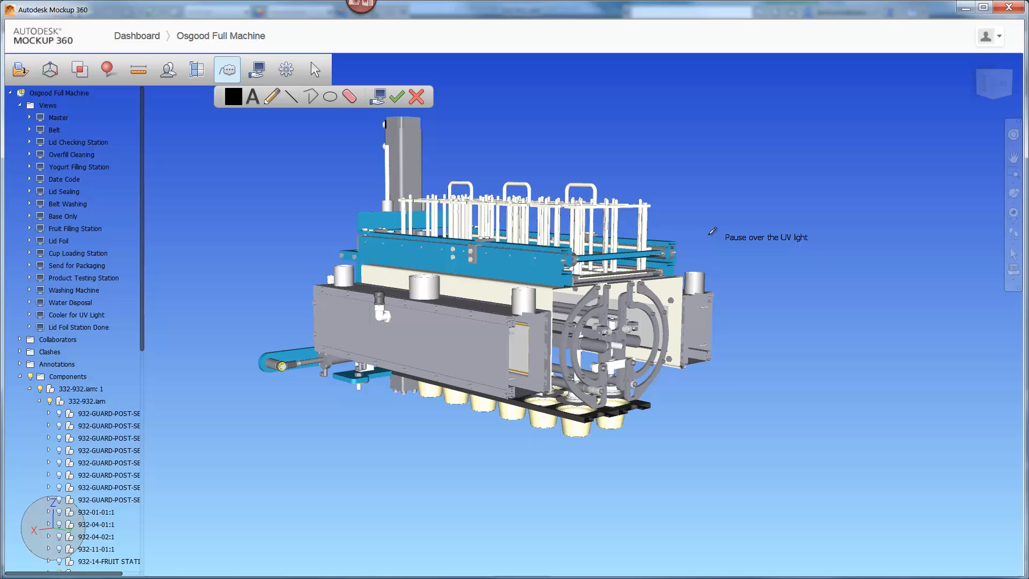
left_click(233, 96)
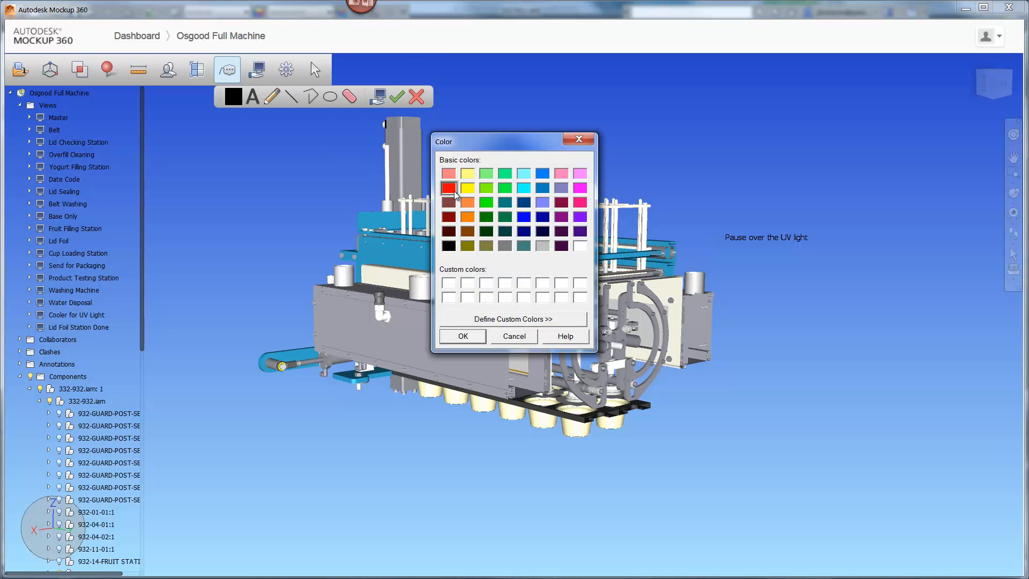
left_click(462, 336)
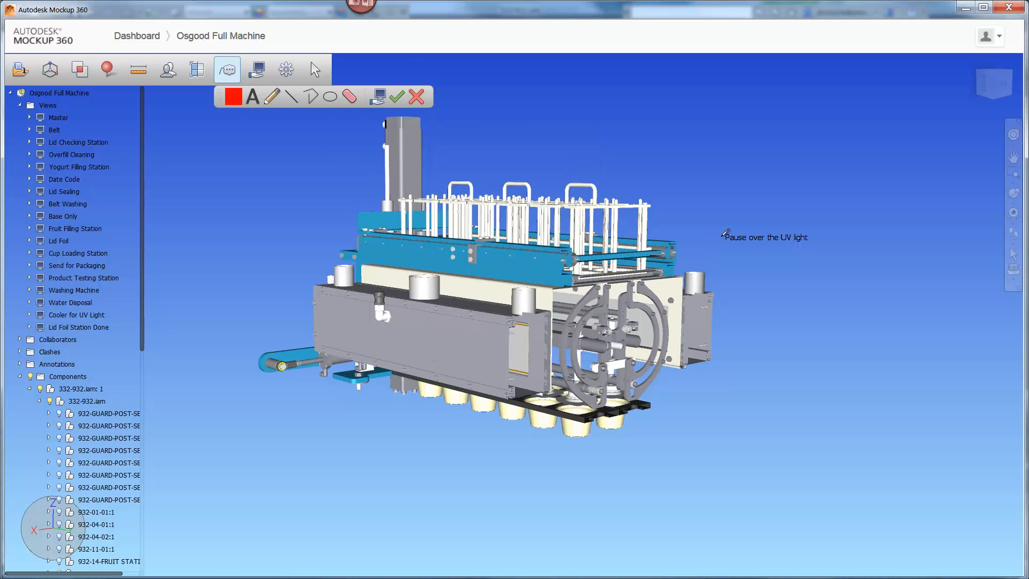
left_click(257, 69)
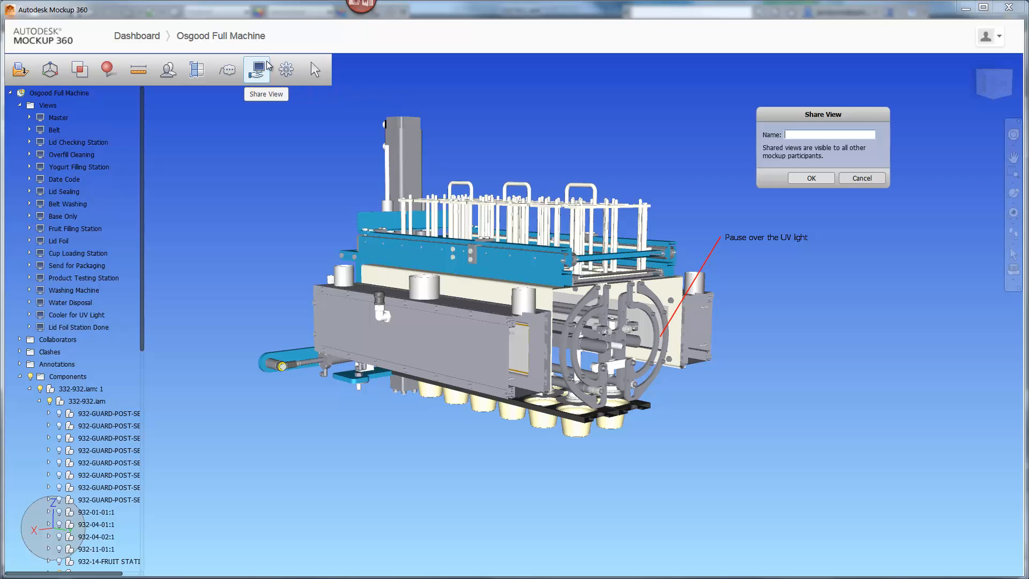
type("Lid Foil Sta")
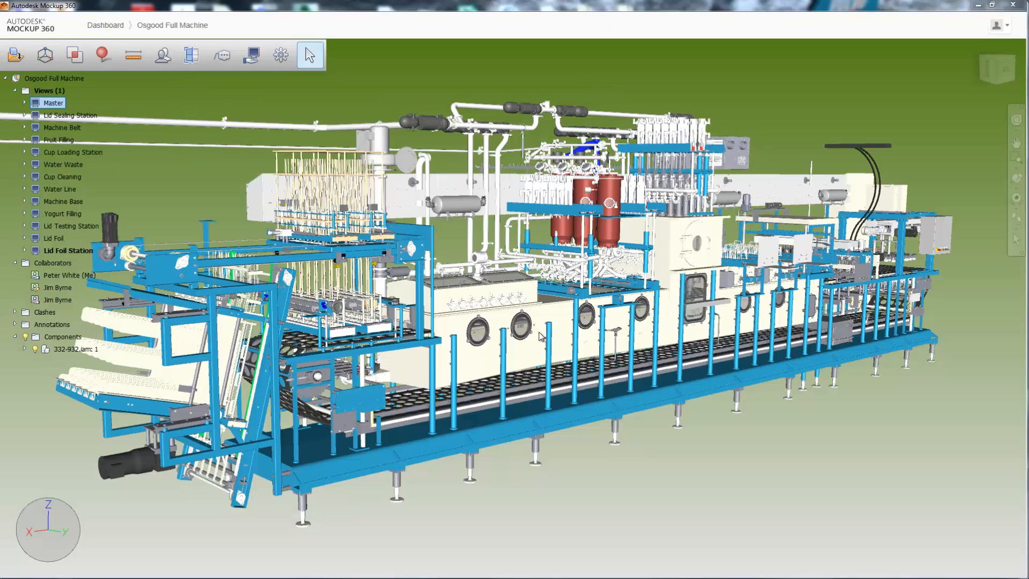
mouse_move(156, 186)
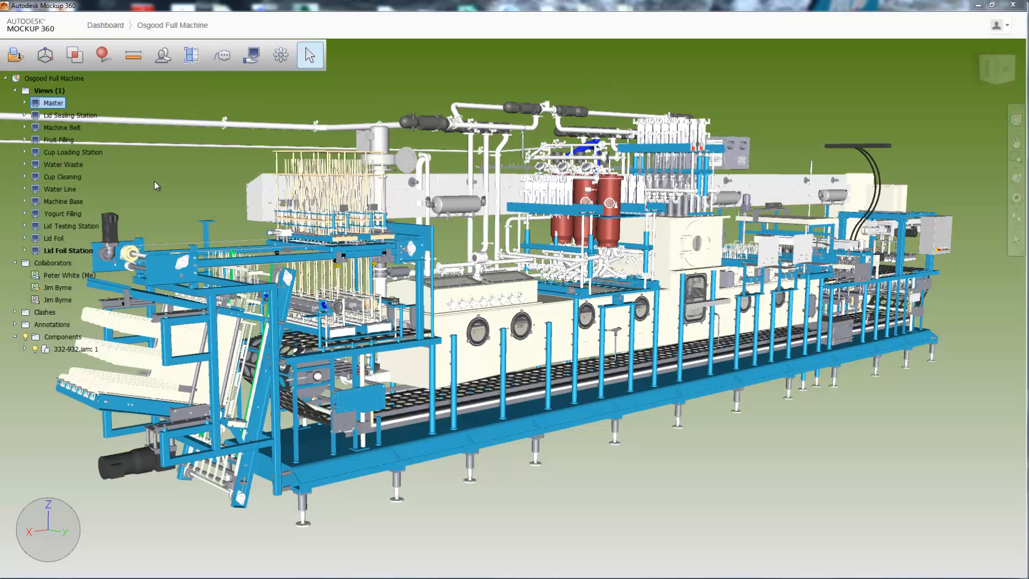
Open the shared Lid Foil Station view from the Views folder
left_click(54, 238)
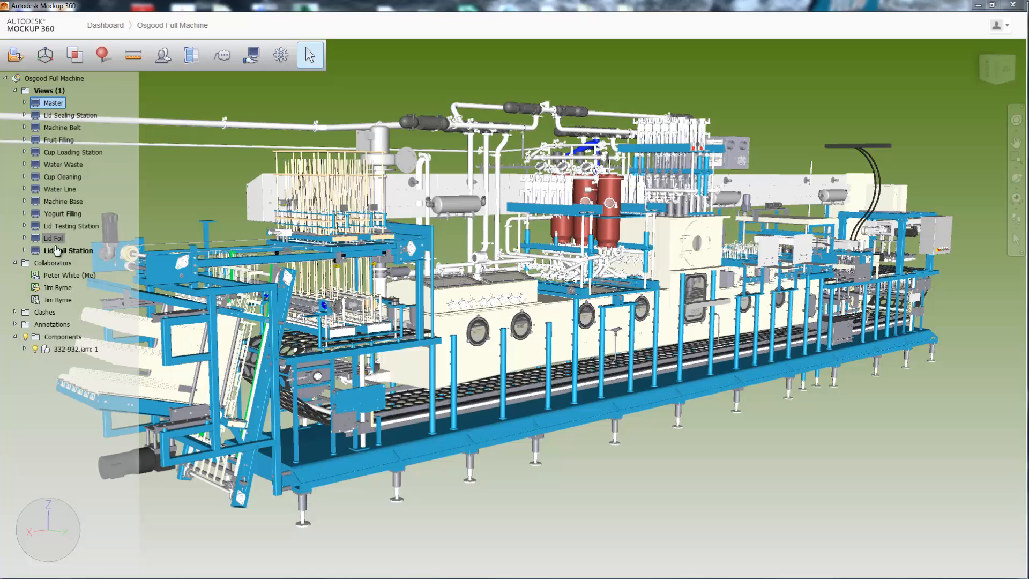
left_click(69, 251)
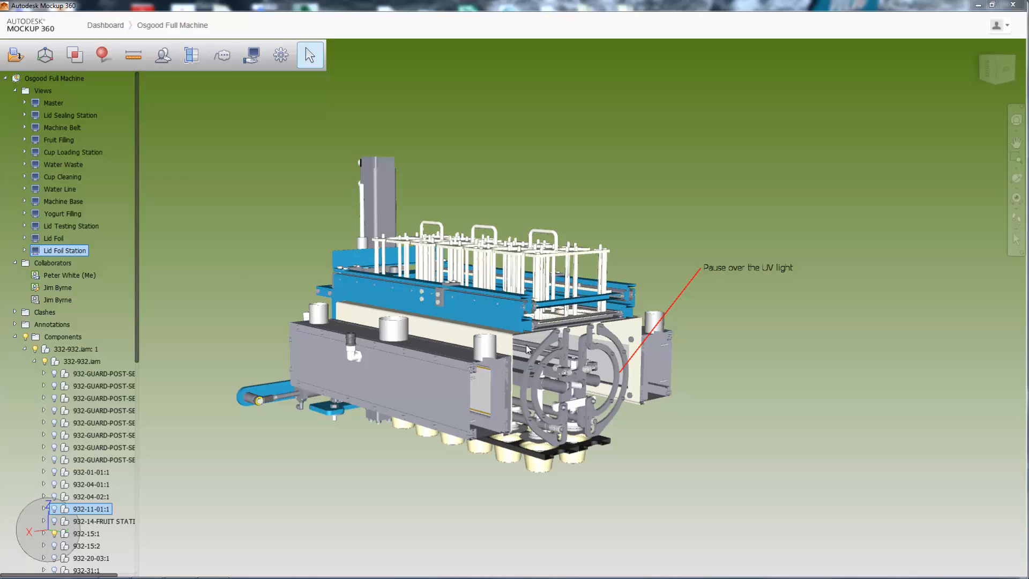
Collapse the browser's views folder to return to the full, uncut machine
left_click(24, 251)
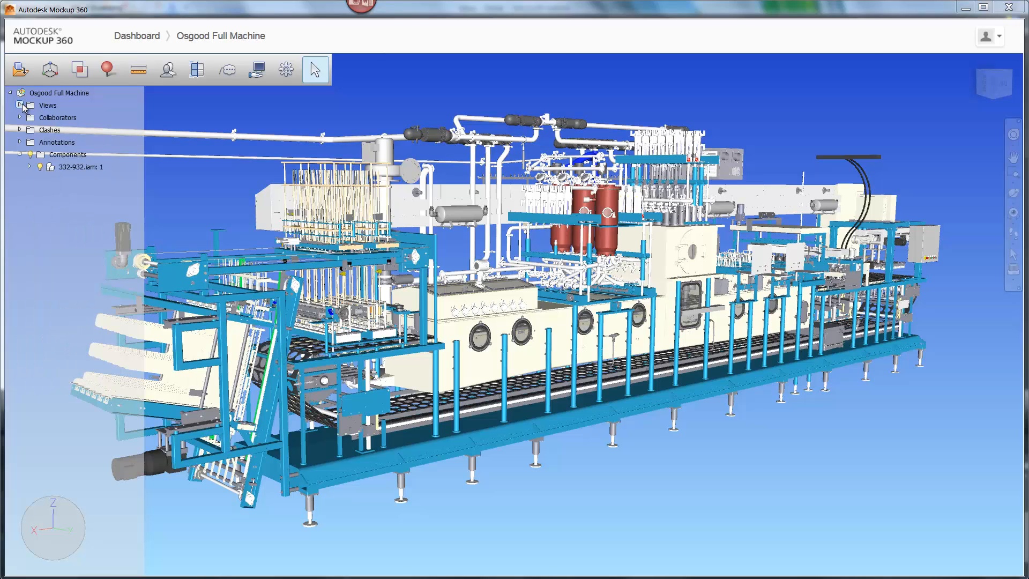
Expand the Collaborators, Annotations and Components folders in the model tree
left_click(20, 117)
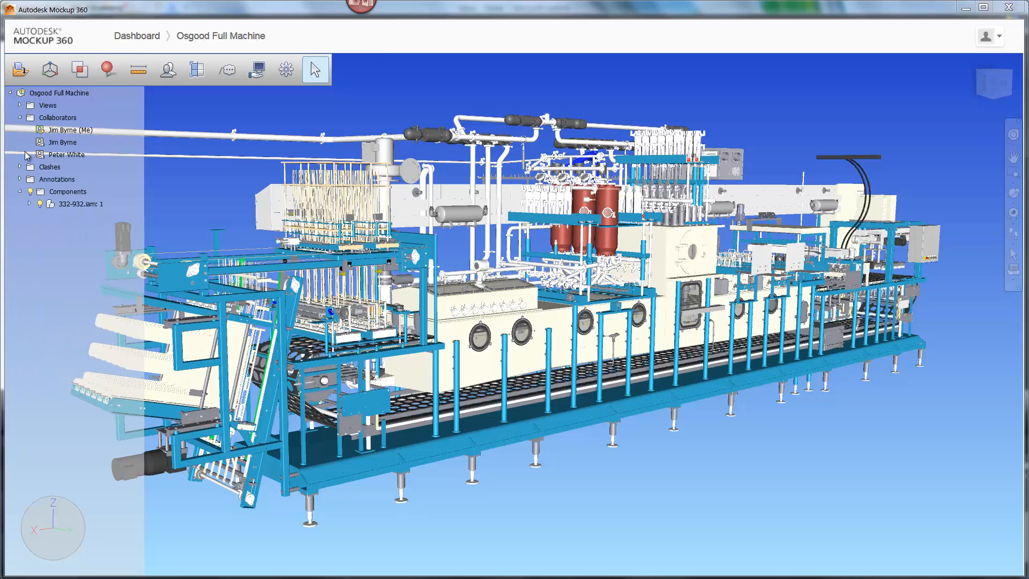
left_click(19, 179)
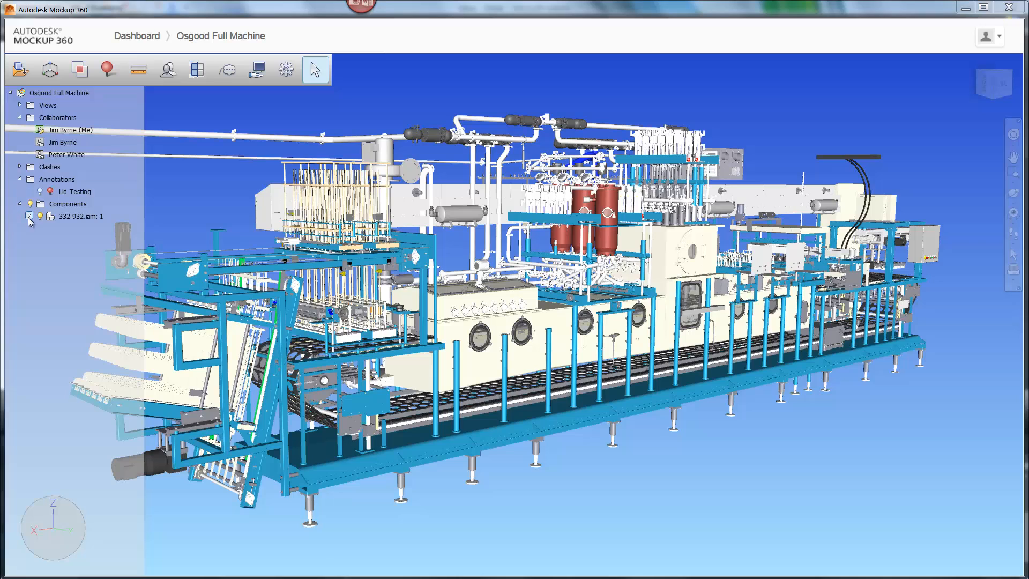
left_click(28, 217)
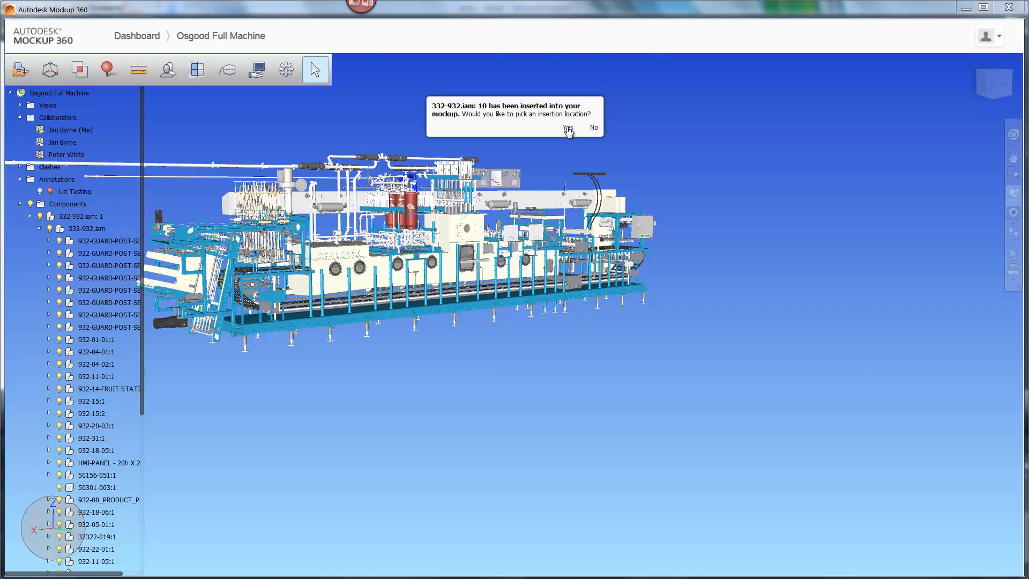
Confirm placing the second 332-932.iam copy at a chosen insertion location
left_click(567, 128)
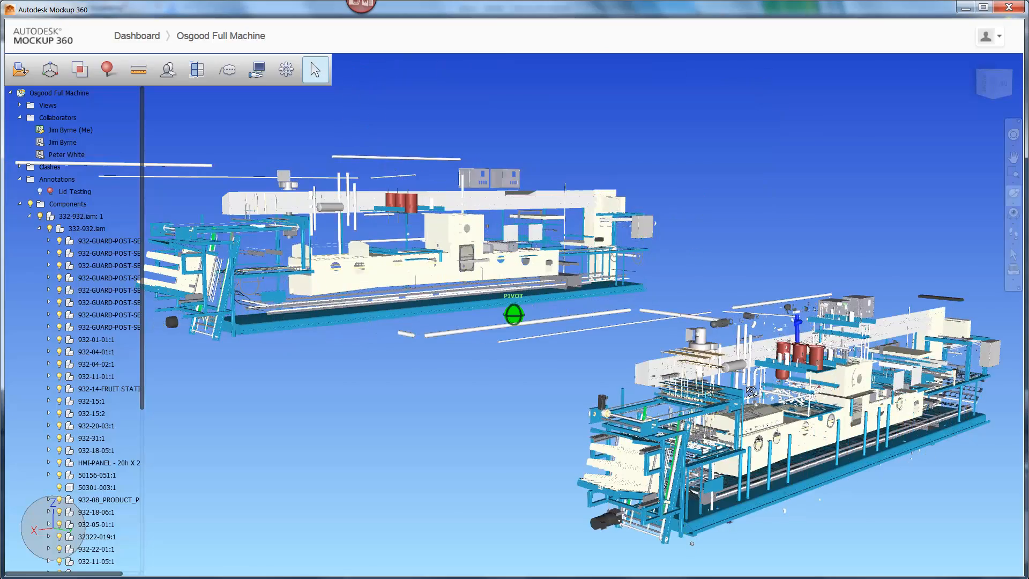